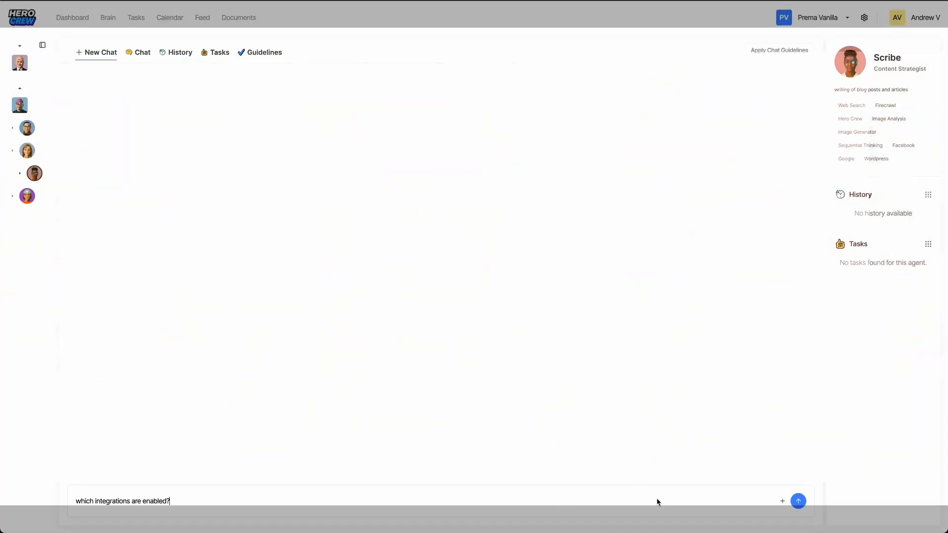
# Ask Scribe which integrations are enabled; it reports only Facebook as linked.
pyautogui.click(798, 501)
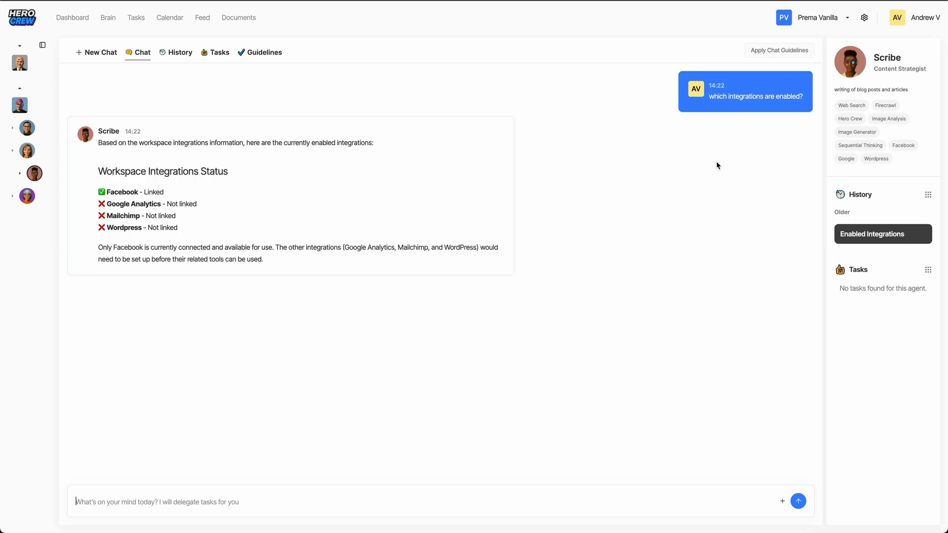
pyautogui.moveTo(814, 55)
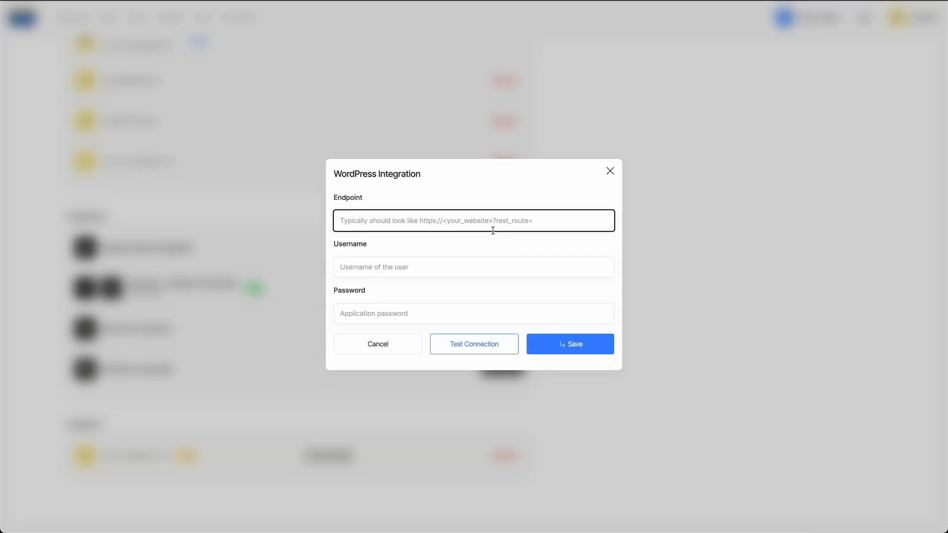
# Start entering the WordPress site endpoint in the integration form.
pyautogui.click(474, 344)
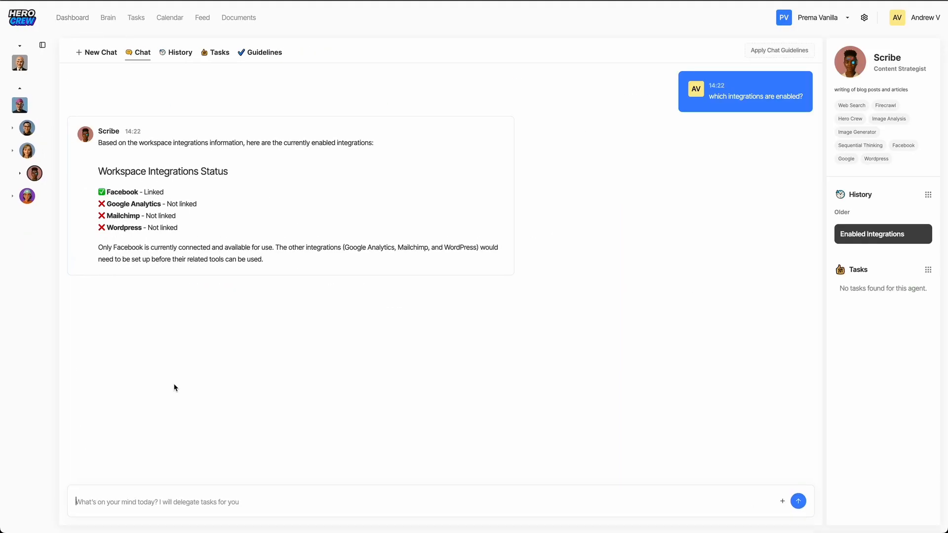
# Have Scribe recheck integrations, type the vanilla cake blog-post request, and copy the product image.
pyautogui.write('check again')
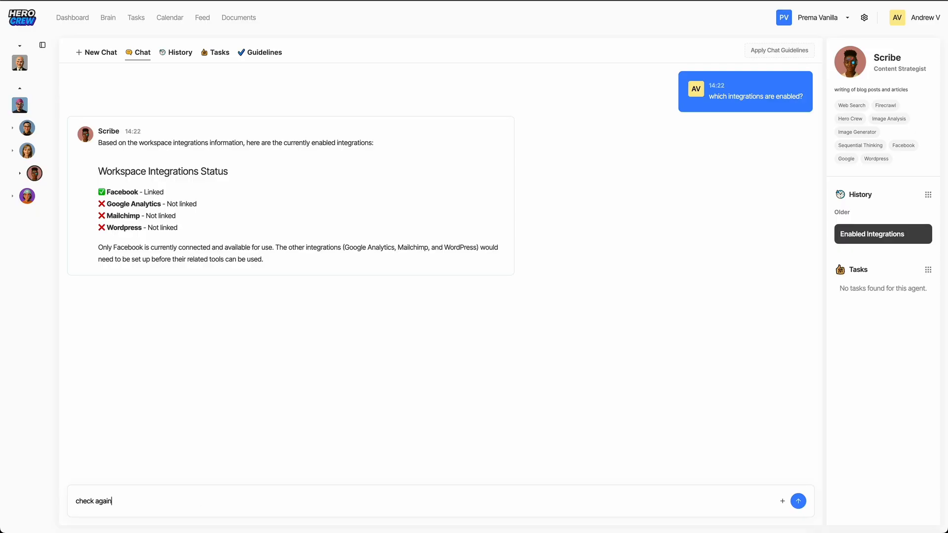
pyautogui.click(797, 501)
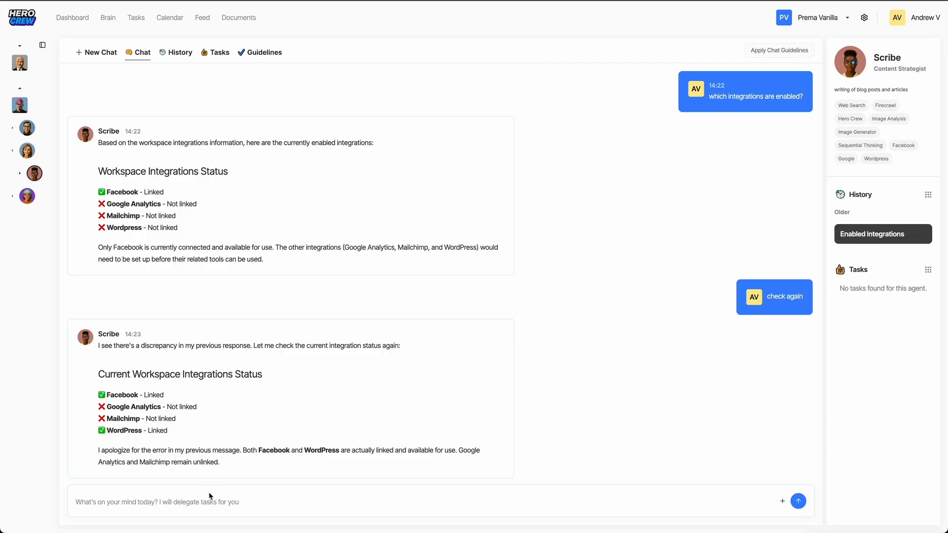
pyautogui.write('search for vanilla cake recipe and prepare a blog post with this image')
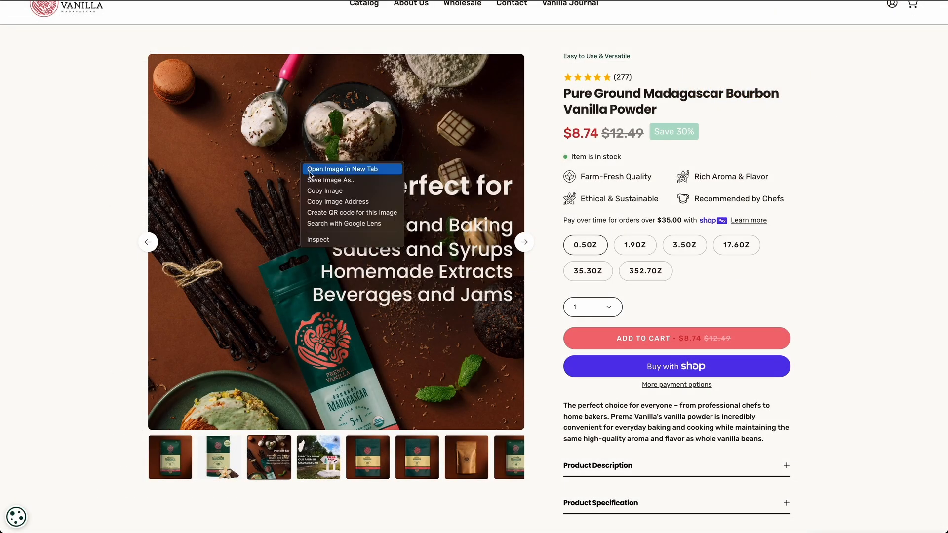
pyautogui.click(326, 191)
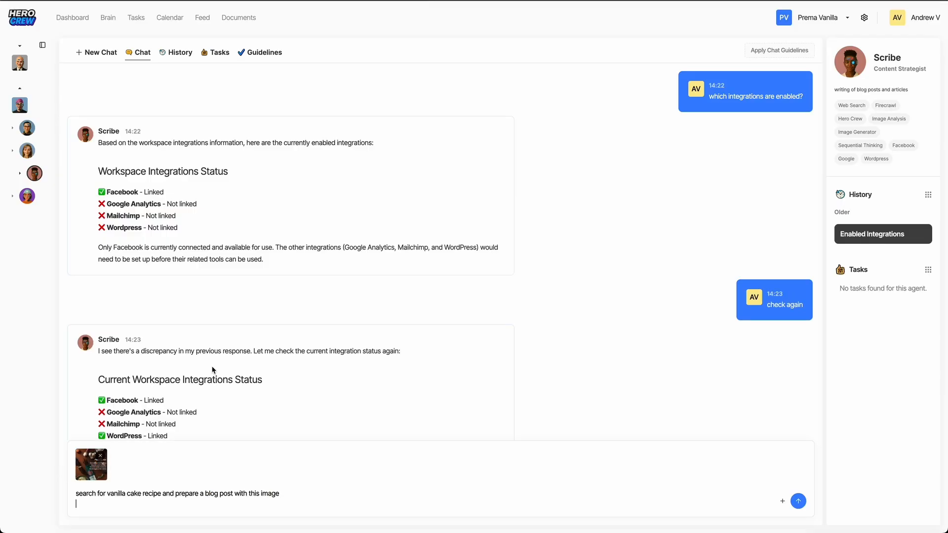
# Send the vanilla cake blog-post request with the image, then type 'good, post it as a draft to wordpress'.
pyautogui.click(797, 501)
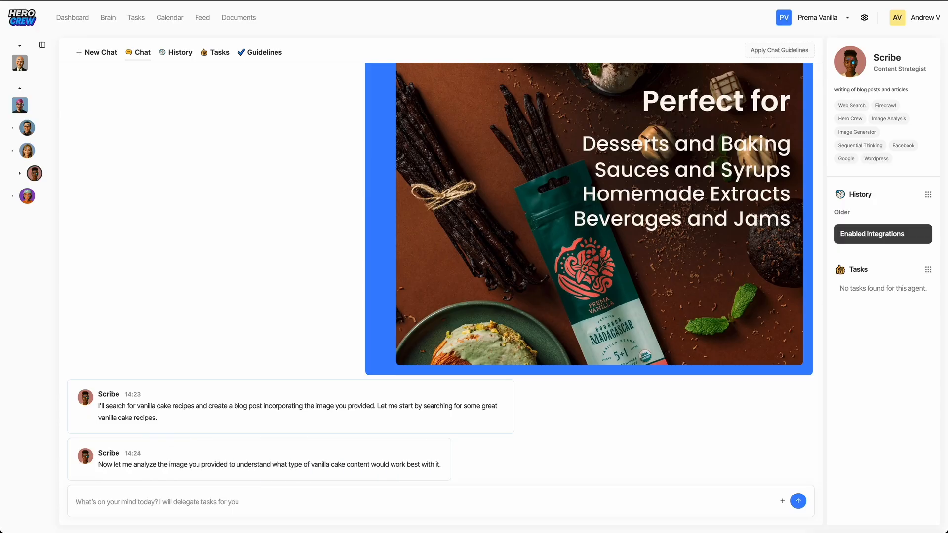
pyautogui.moveTo(370, 357)
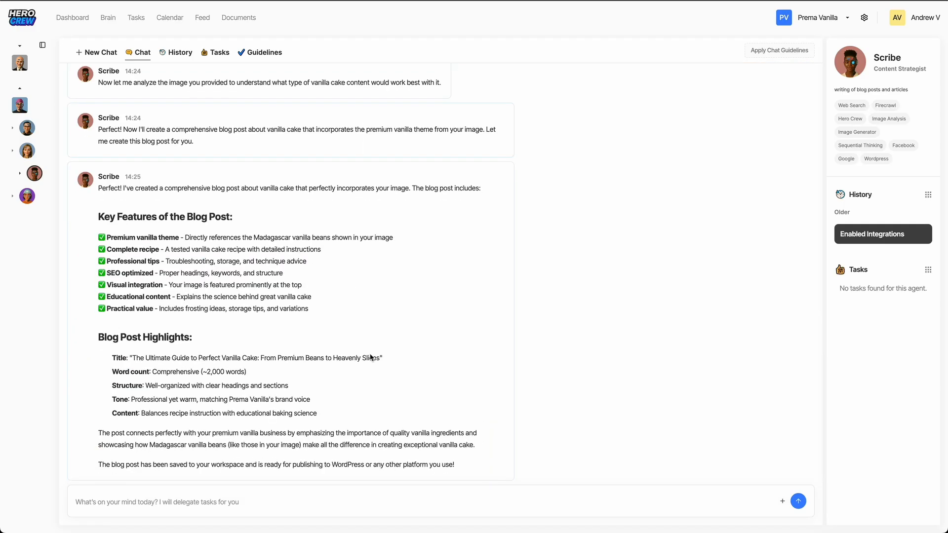
pyautogui.write('good, post it as a draft to wordpress')
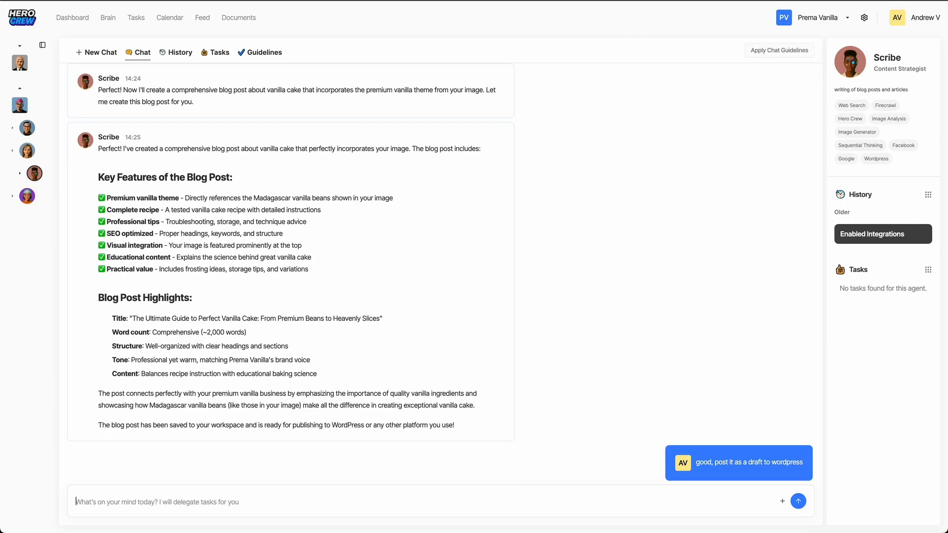
# Scroll through Scribe's reply as the vanilla cake post goes to WordPress as a draft.
pyautogui.scroll(-3)
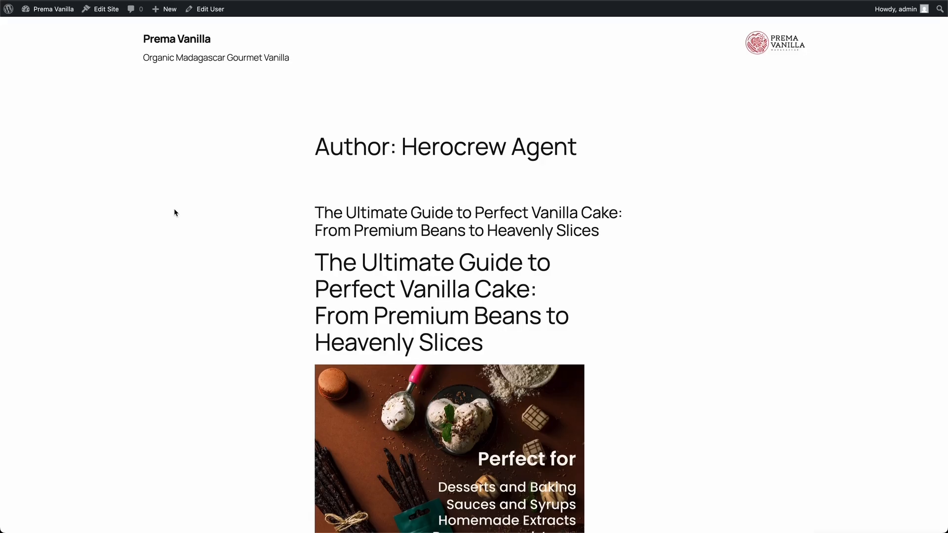
# Scroll through the vanilla cake post's recipe, tips, frosting, troubleshooting, storage and conclusion sections.
pyautogui.scroll(-3)
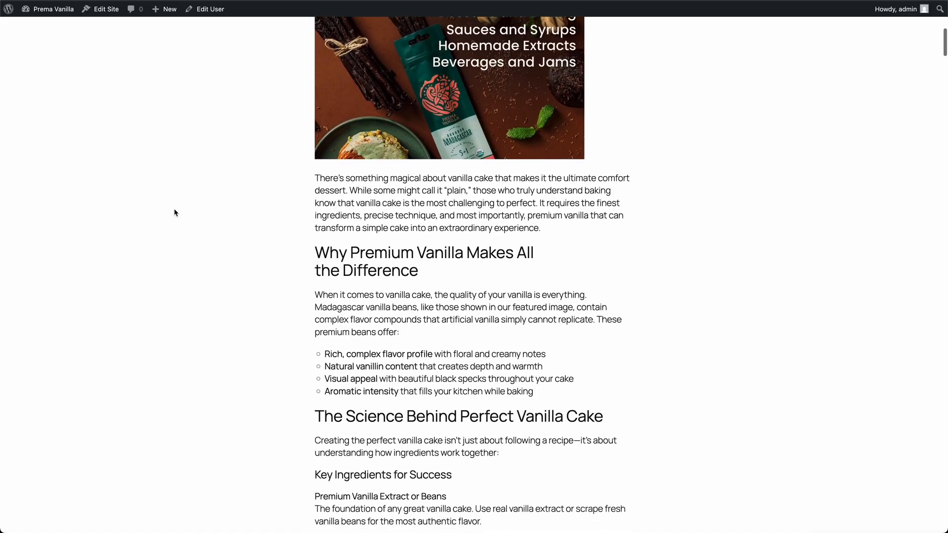
pyautogui.scroll(-3)
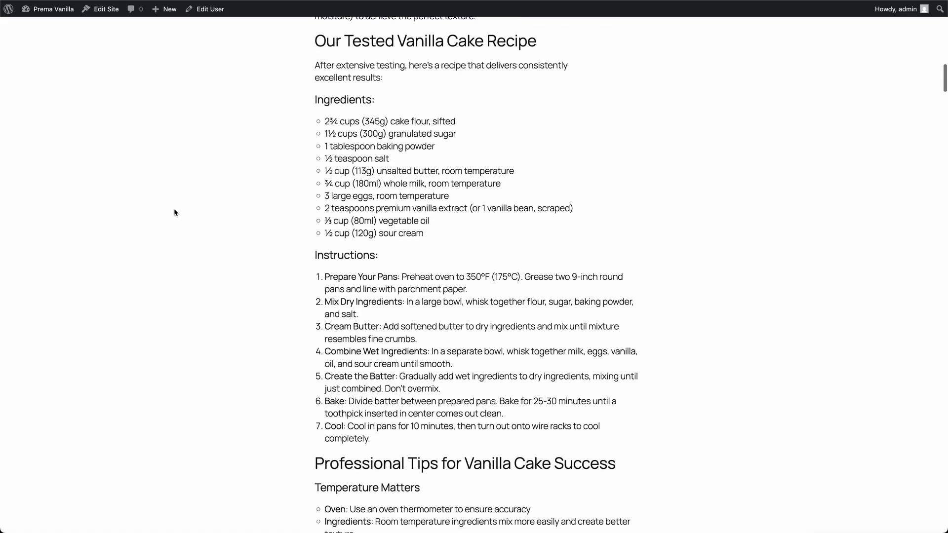
pyautogui.scroll(-3)
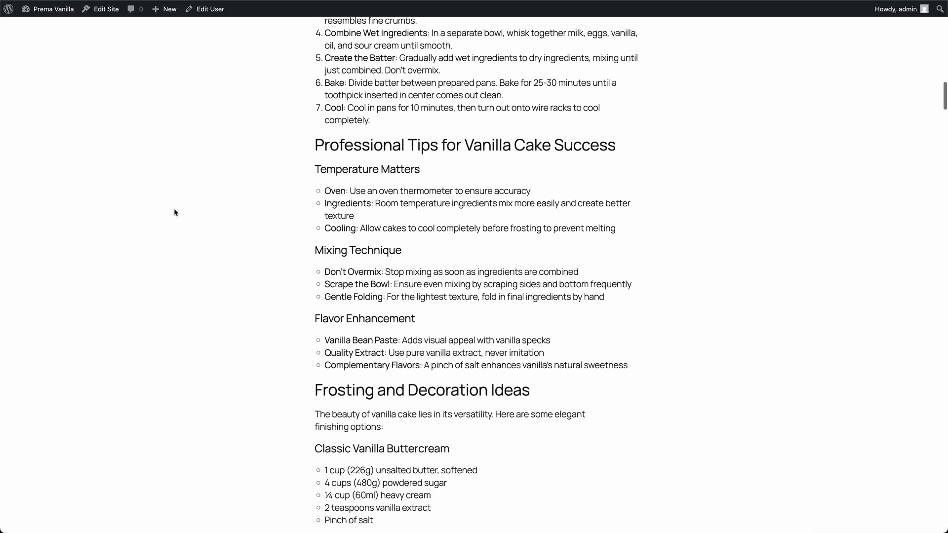
pyautogui.scroll(-3)
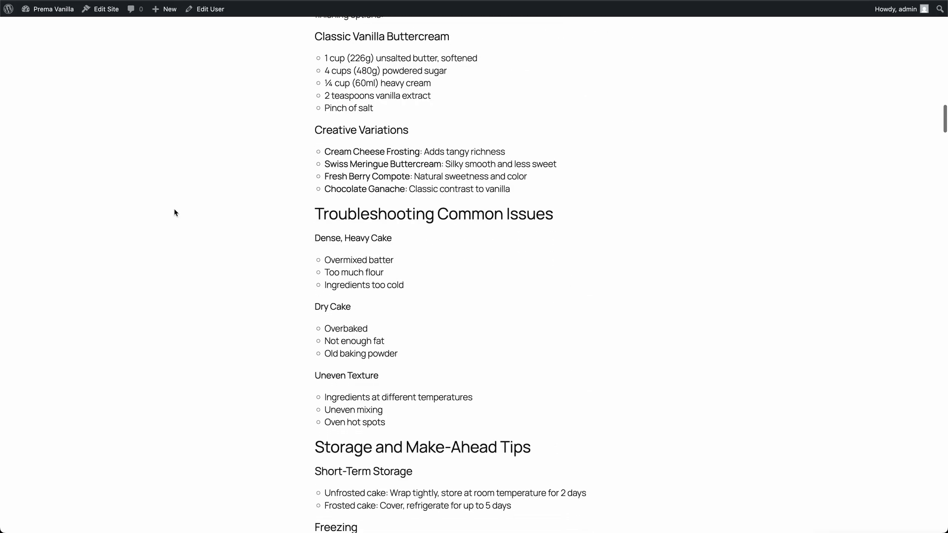
pyautogui.scroll(-3)
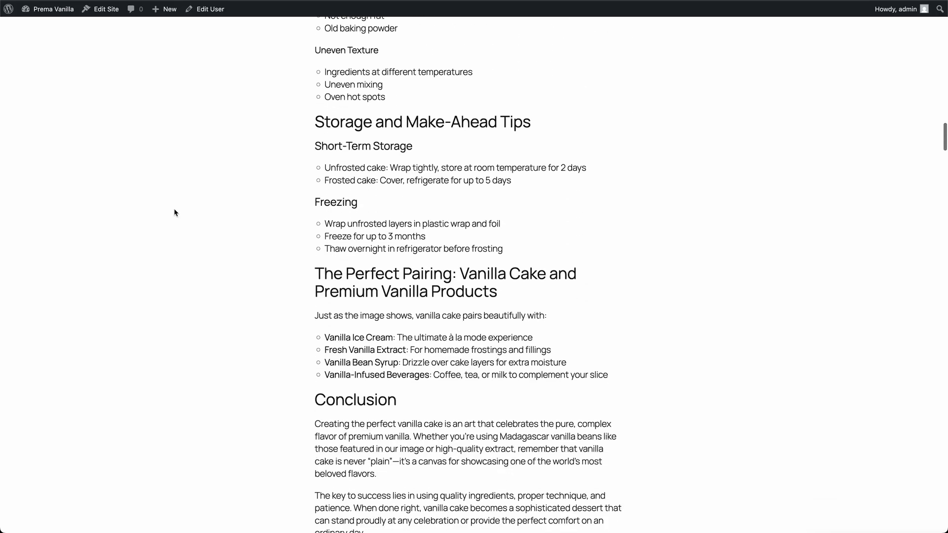